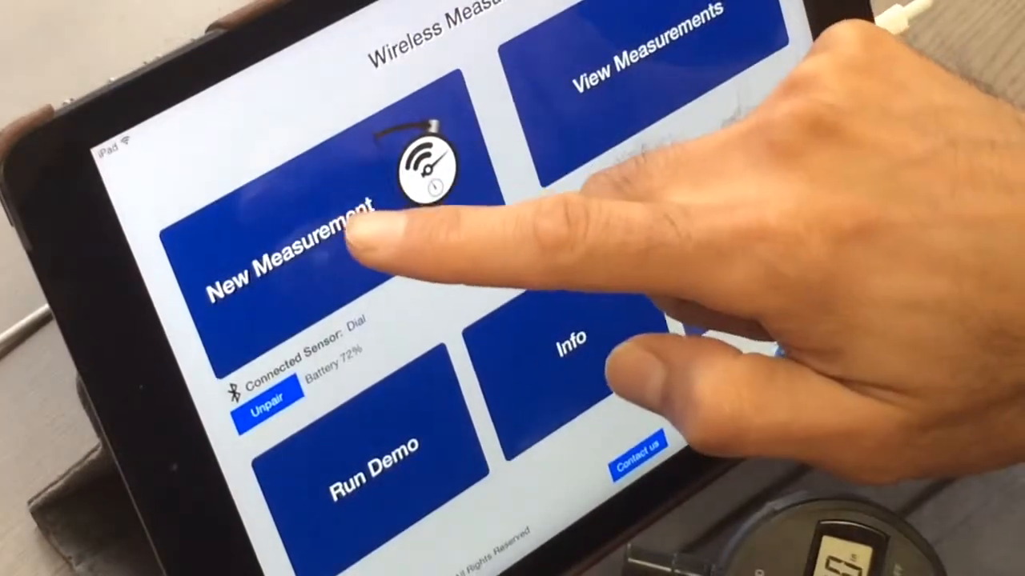
Start a New Measurement recording from the paired dial gauge sensor
{"action": "left_click", "coordinate": [288, 249]}
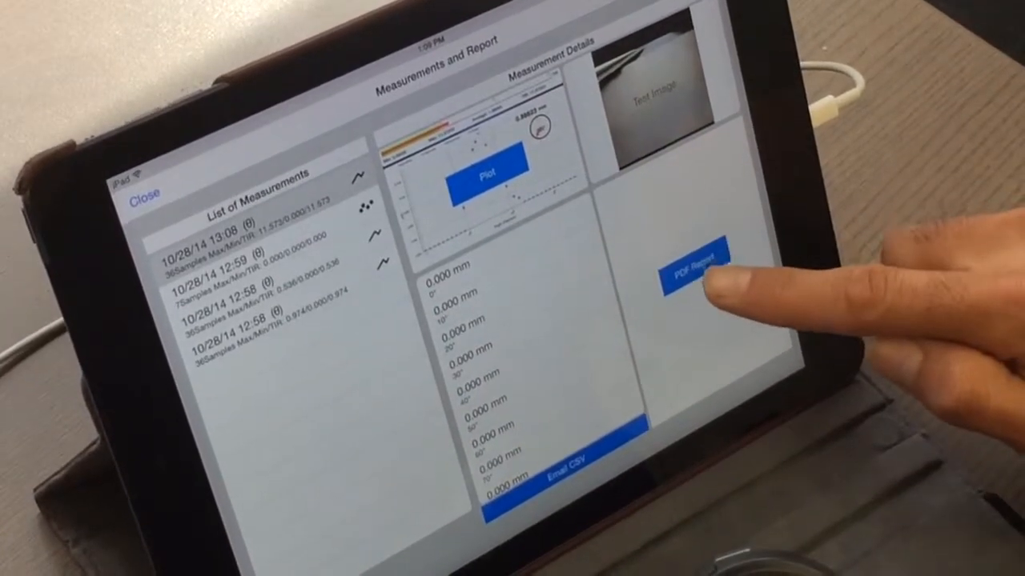
Open the 13:08 measurement's PDF report past the signature warning and scroll through it
{"action": "left_click", "coordinate": [693, 265]}
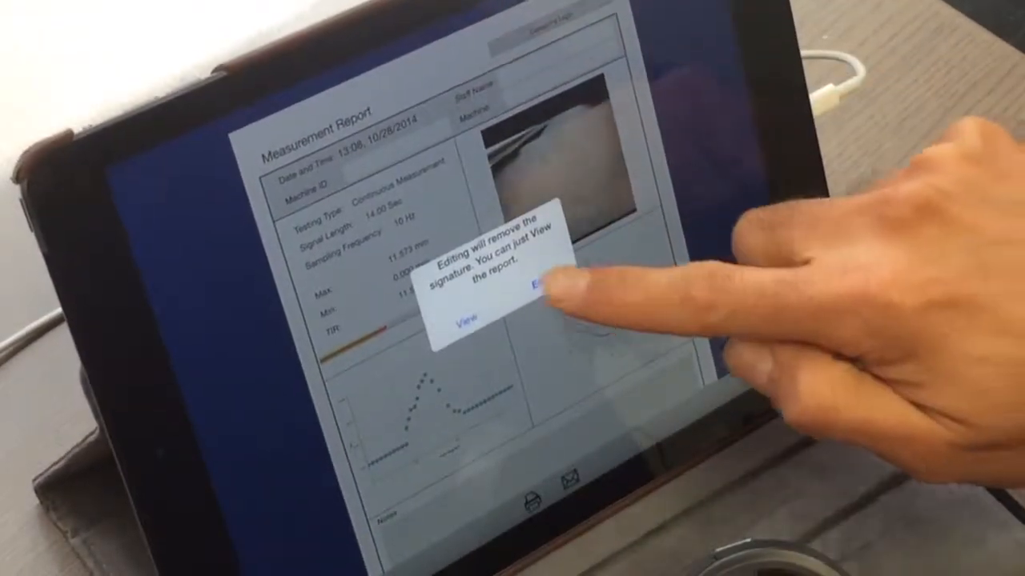
{"action": "left_click", "coordinate": [534, 285]}
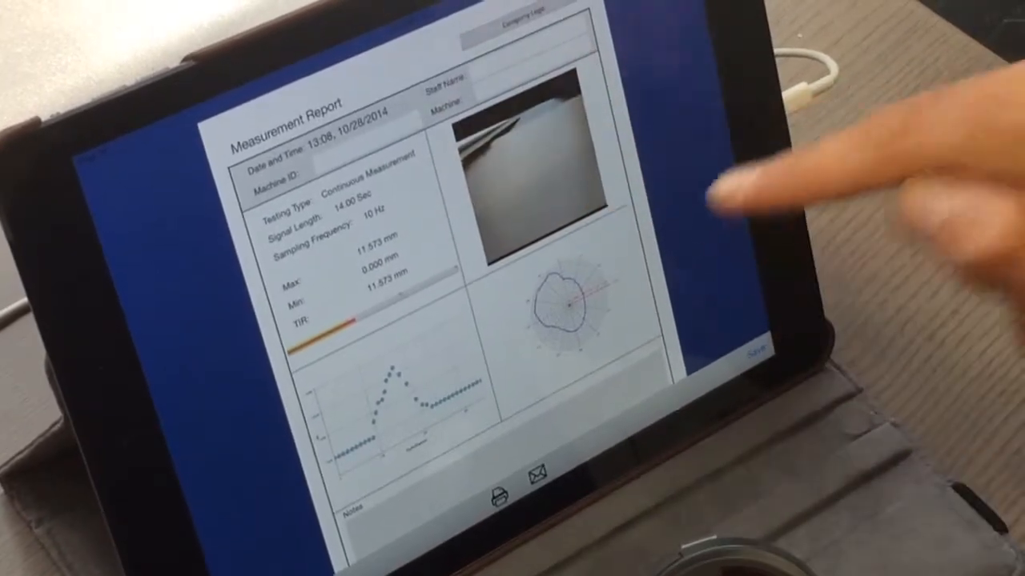
{"action": "scroll", "scroll_direction": "down", "scroll_amount": 3}
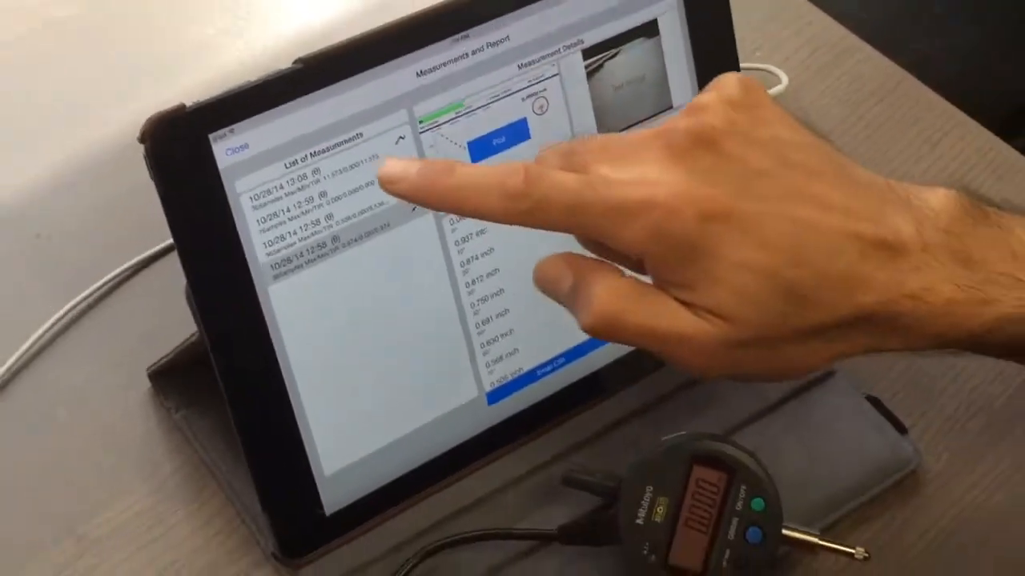
Close the measurements list and open the gear Setting panel from home
{"action": "left_click", "coordinate": [239, 145]}
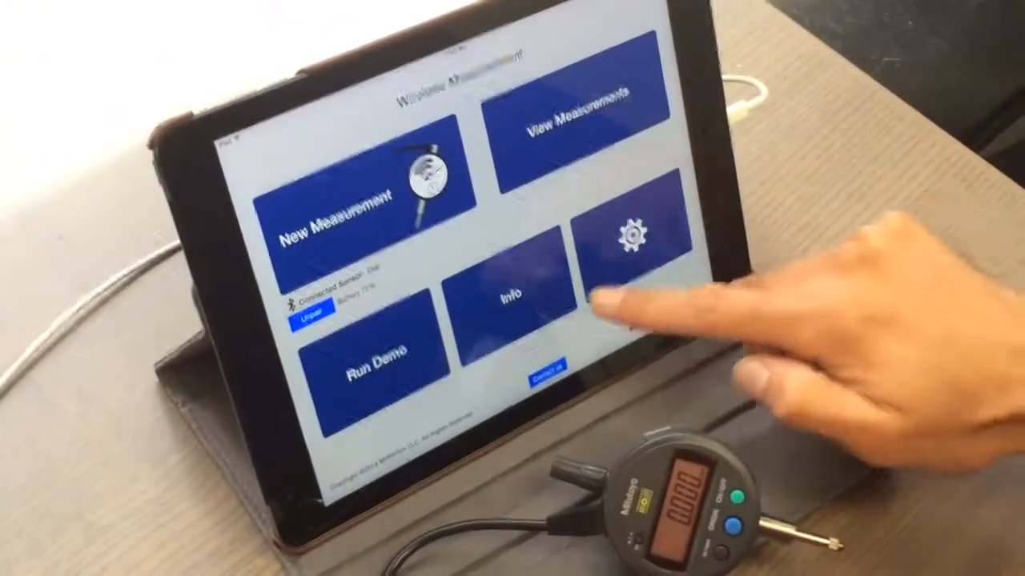
{"action": "left_click", "coordinate": [626, 240]}
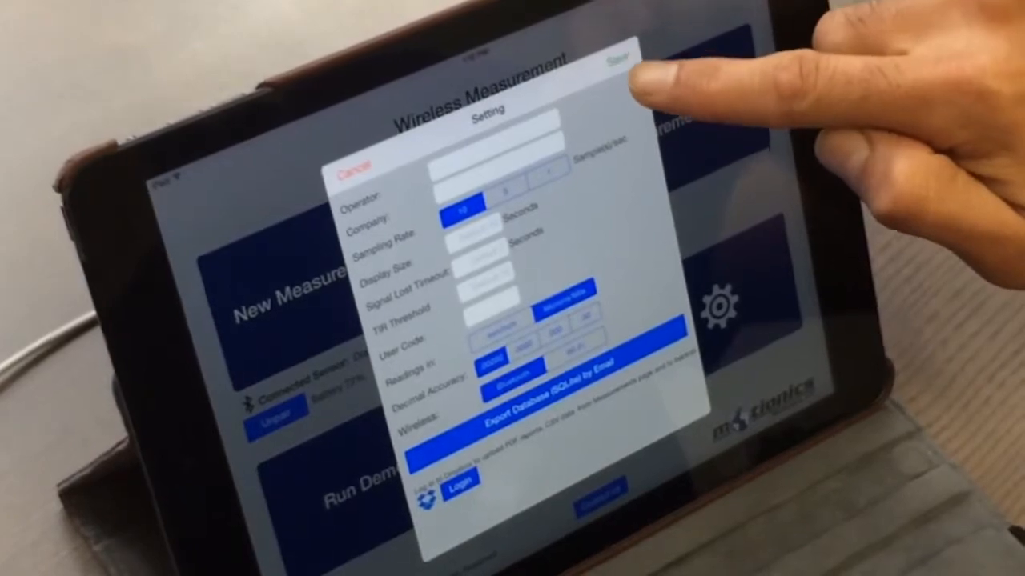
Save the settings, run the simulated dial gauge demo, and close it
{"action": "left_click", "coordinate": [620, 63]}
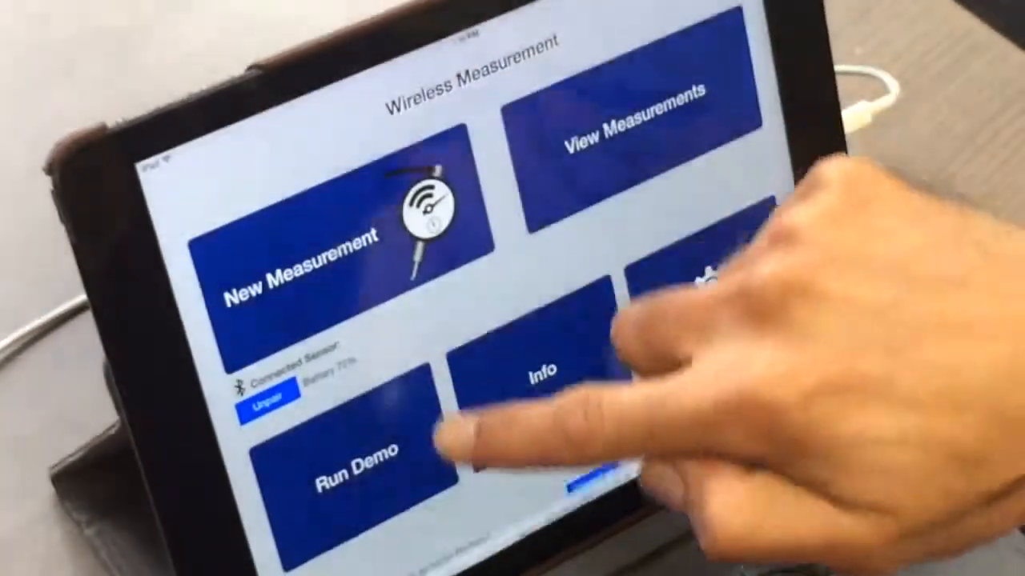
{"action": "left_click", "coordinate": [352, 456]}
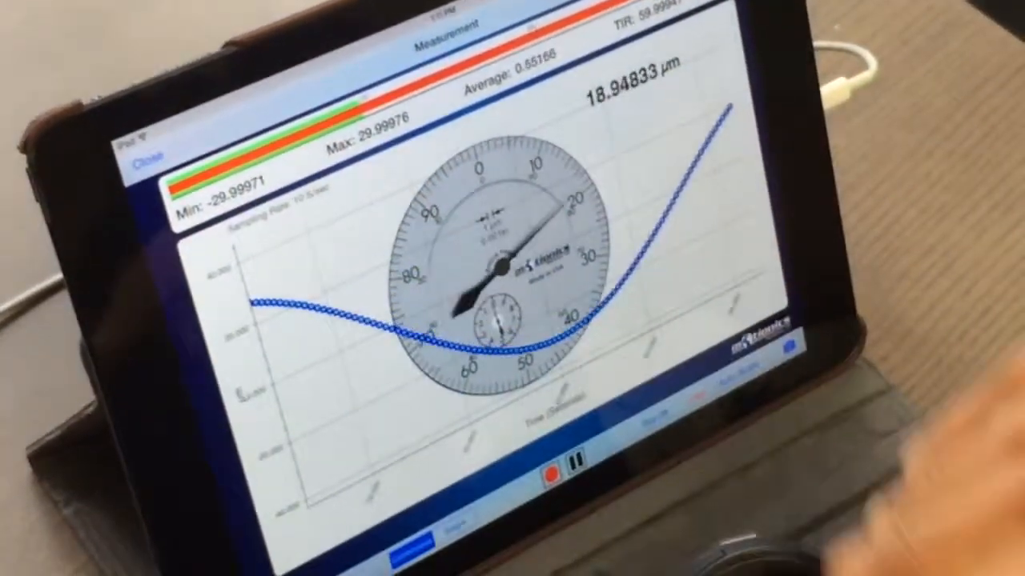
{"action": "left_click", "coordinate": [149, 164]}
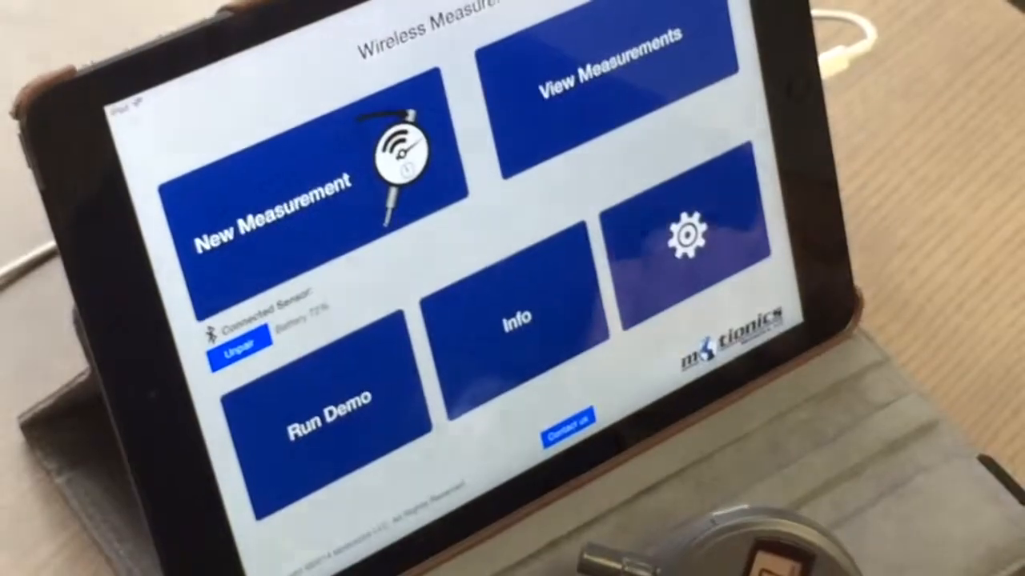